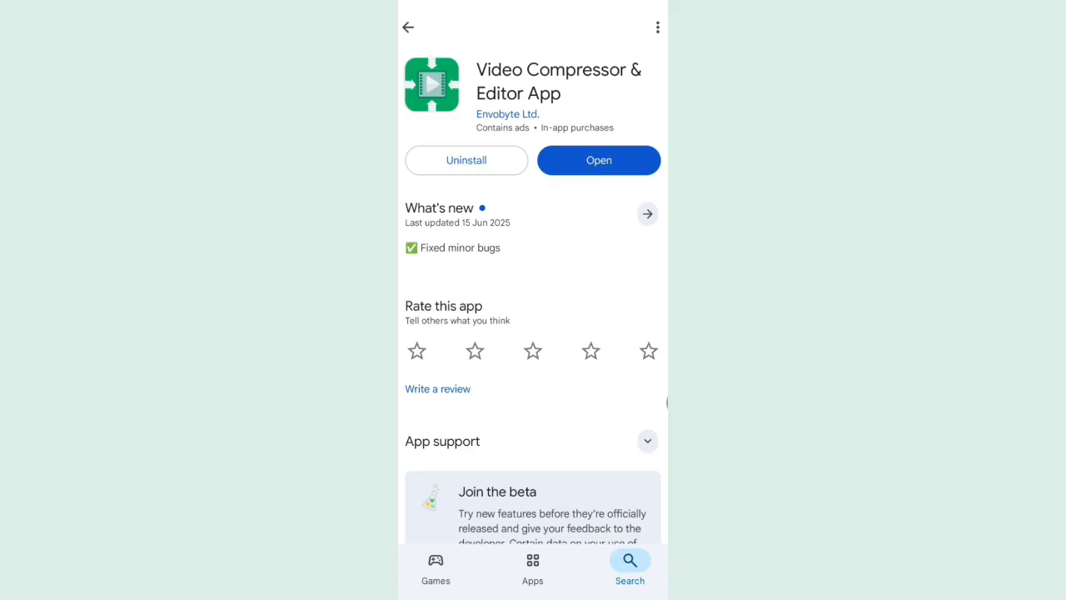
Step: Launch Video Compressor & Editor App from its Play Store page
{"action": "left_click", "coordinate": [598, 160]}
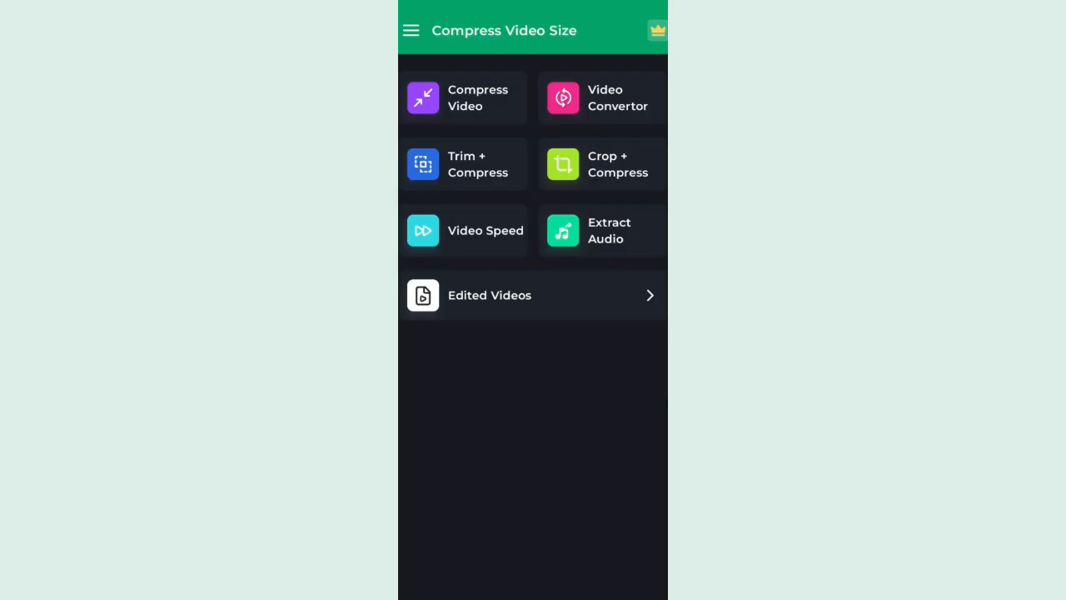
Step: Choose Compress Video and select the 71.39 MB video_20250707_202950_edit.mp4 from the picker
{"action": "left_click", "coordinate": [462, 97]}
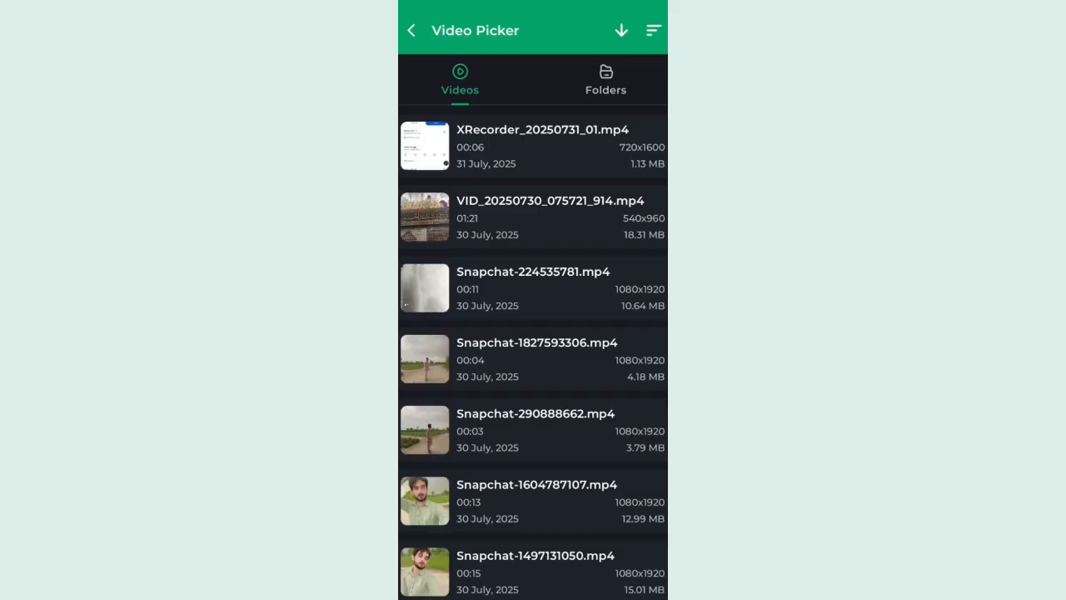
{"action": "scroll", "scroll_direction": "down", "scroll_amount": 3}
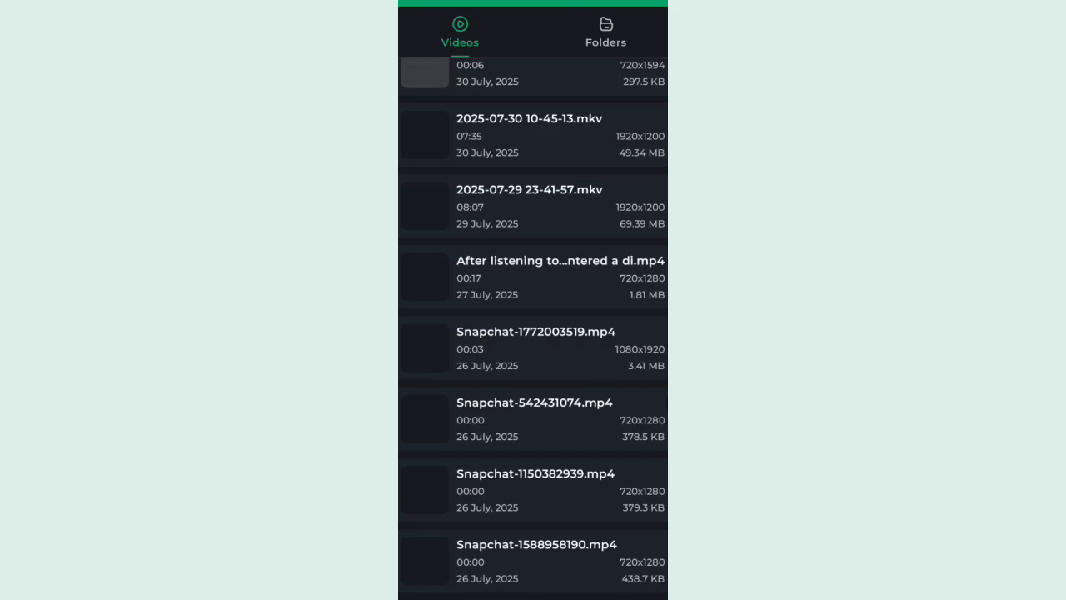
{"action": "scroll", "scroll_direction": "down", "scroll_amount": 3}
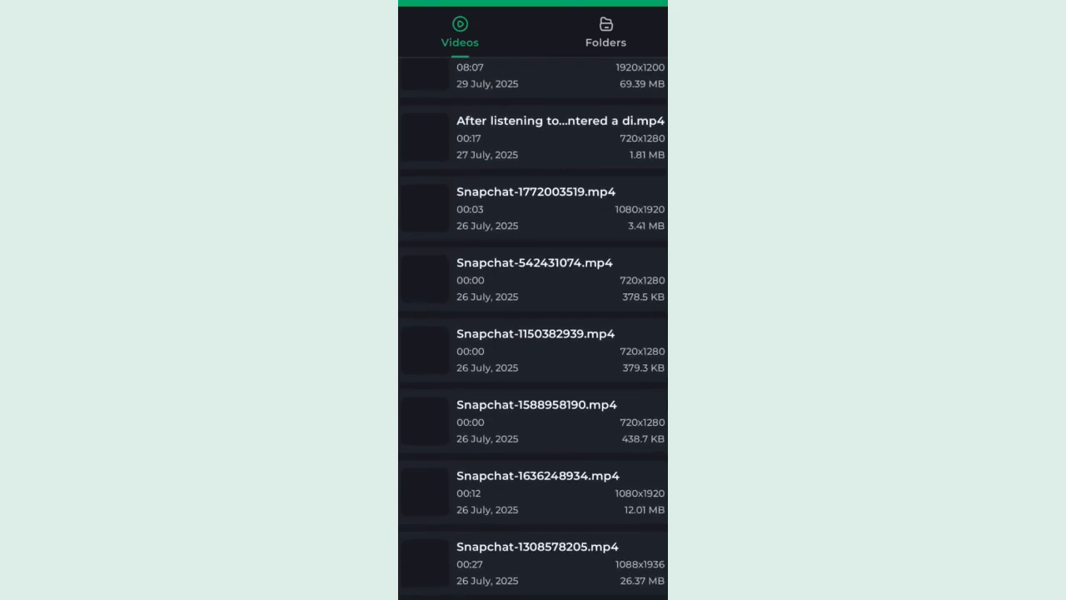
{"action": "scroll", "scroll_direction": "down", "scroll_amount": 3}
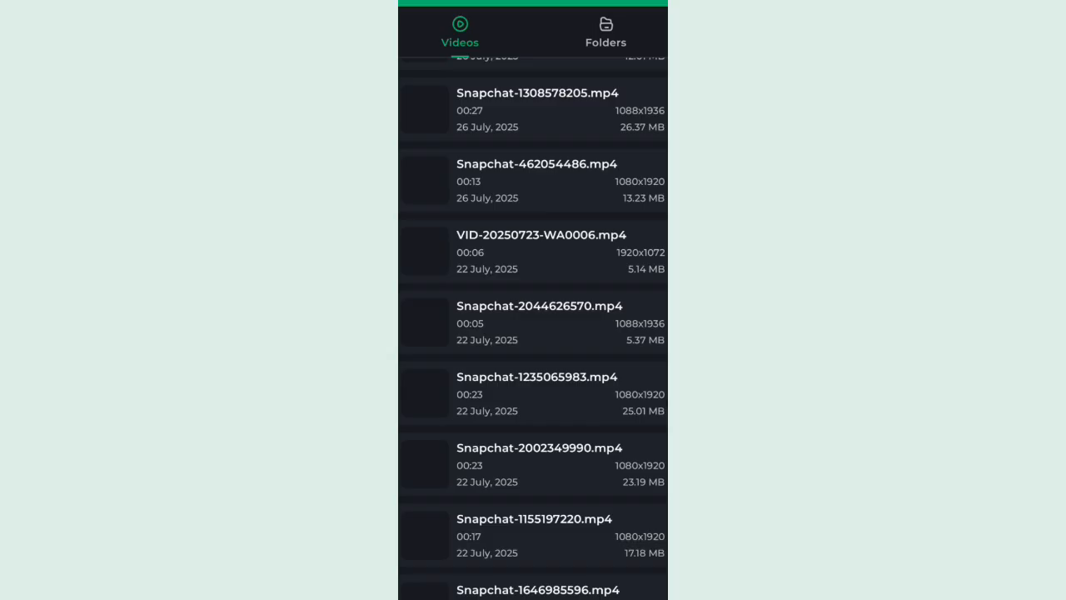
{"action": "left_click", "coordinate": [425, 464]}
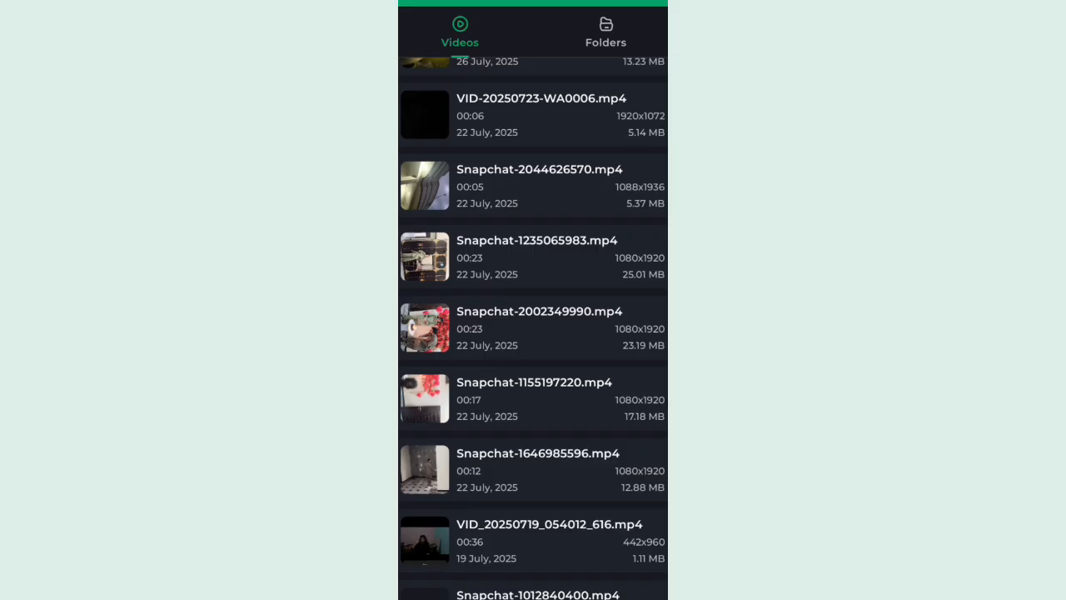
{"action": "scroll", "scroll_direction": "down", "scroll_amount": 3}
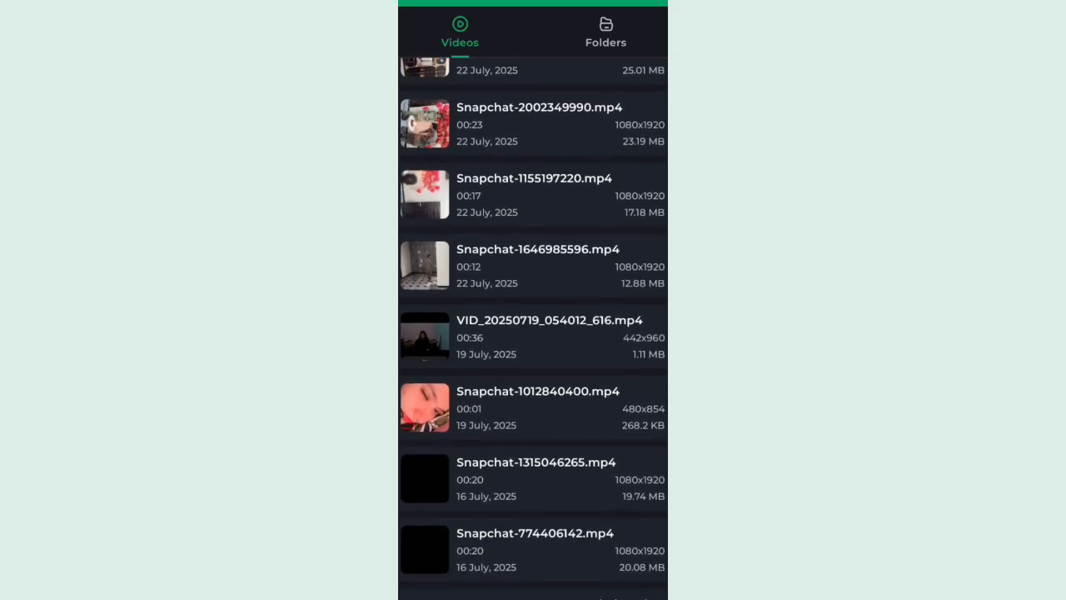
{"action": "scroll", "scroll_direction": "down", "scroll_amount": 3}
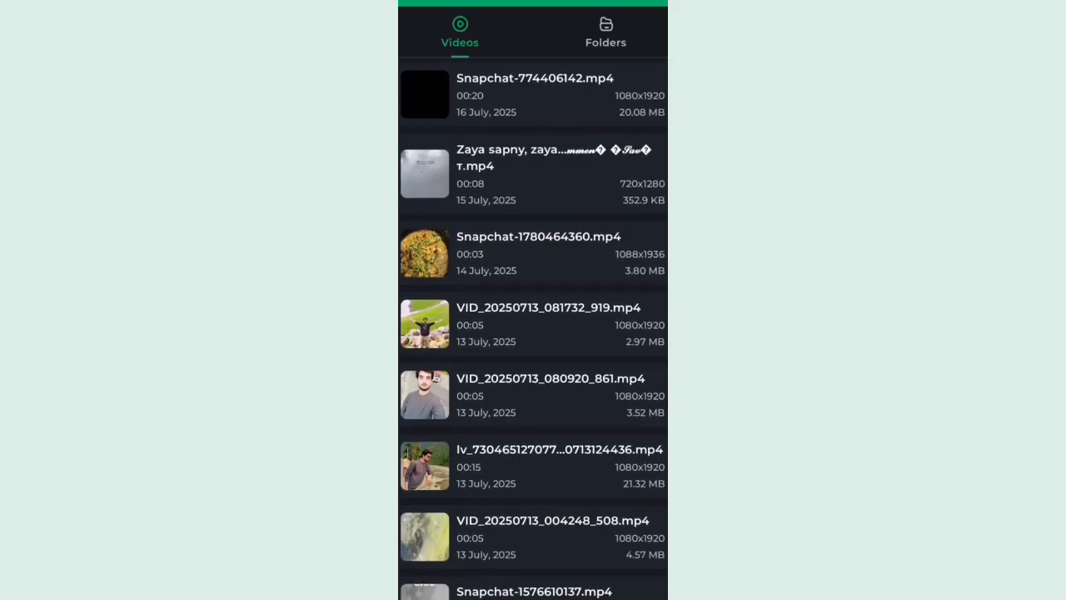
{"action": "scroll", "scroll_direction": "down", "scroll_amount": 3}
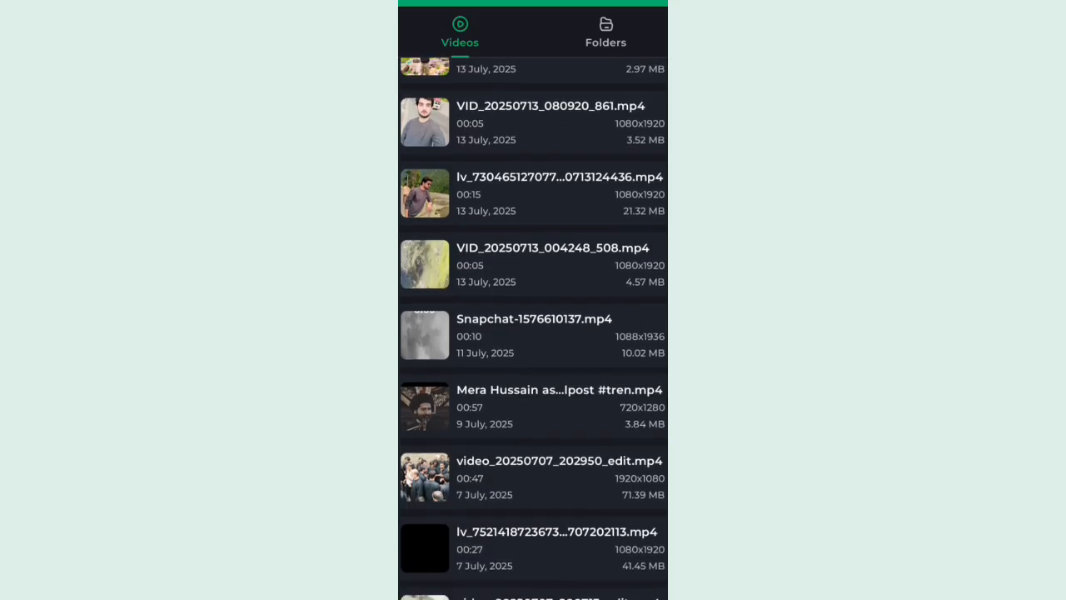
{"action": "left_click", "coordinate": [425, 477]}
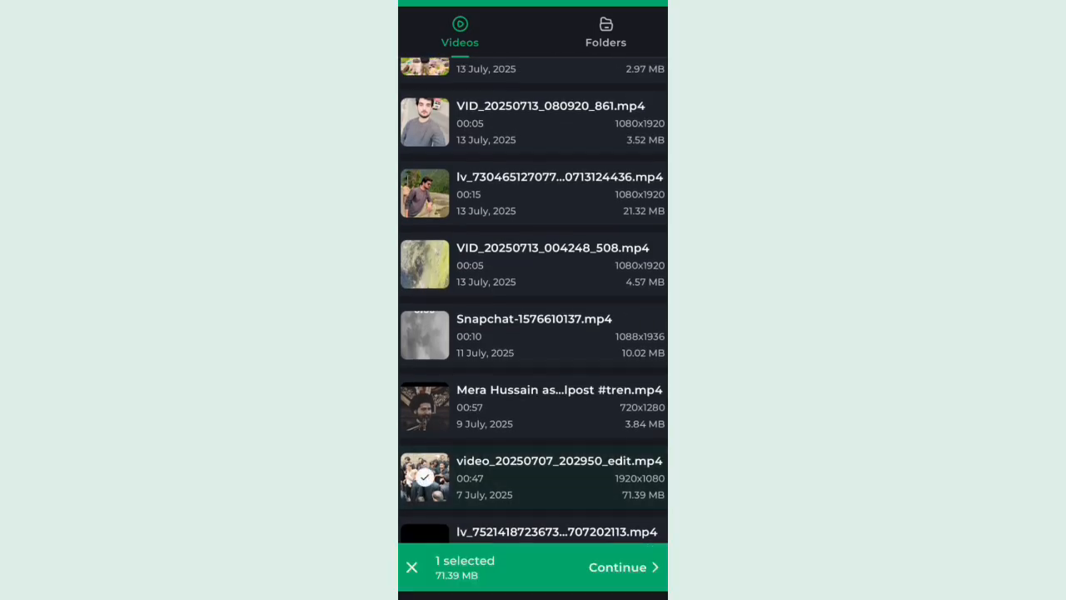
Step: Continue to compression settings and try the smallest and custom-size options, dismissing the premium prompt
{"action": "left_click", "coordinate": [617, 567]}
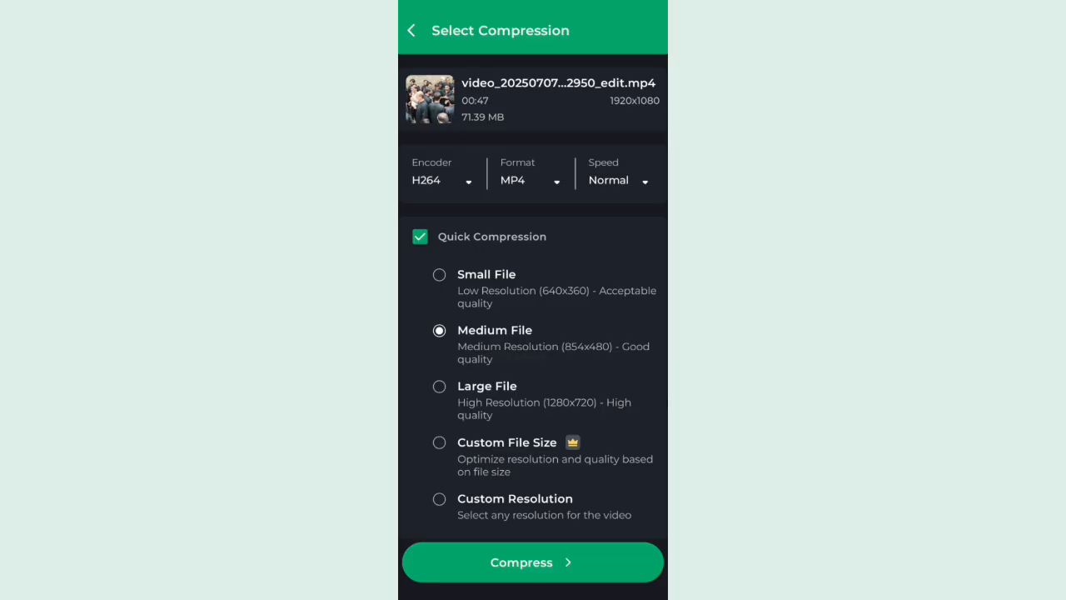
{"action": "left_click", "coordinate": [439, 274]}
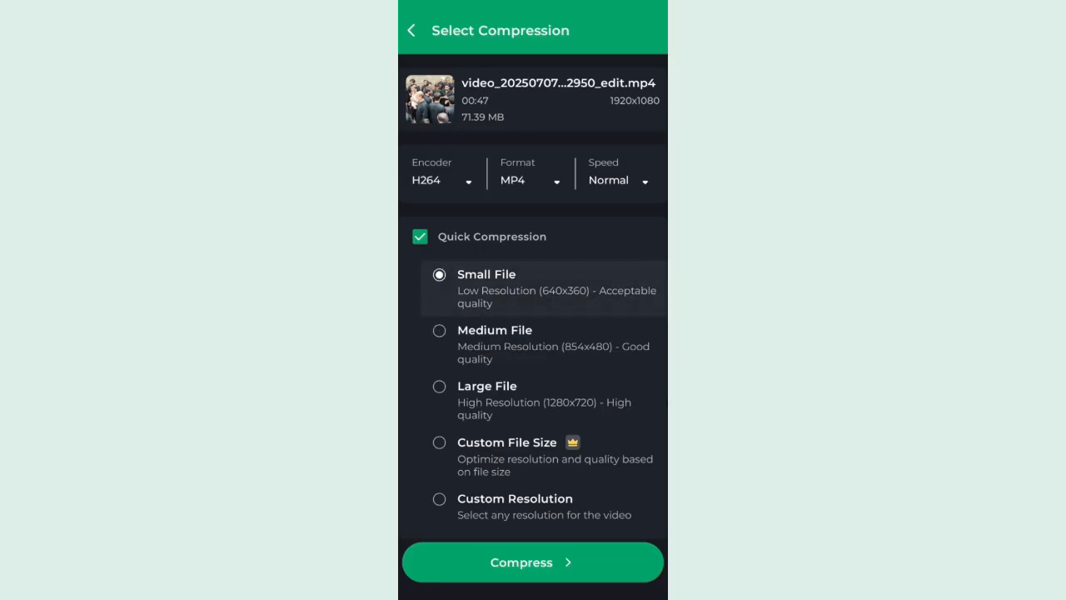
{"action": "left_click", "coordinate": [440, 331]}
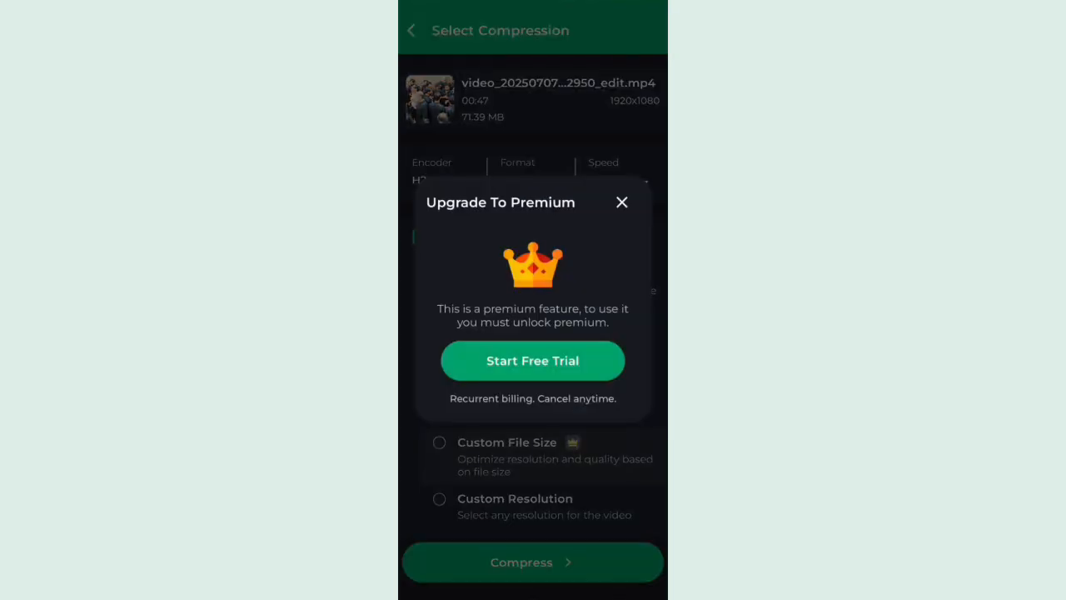
{"action": "left_click", "coordinate": [622, 203]}
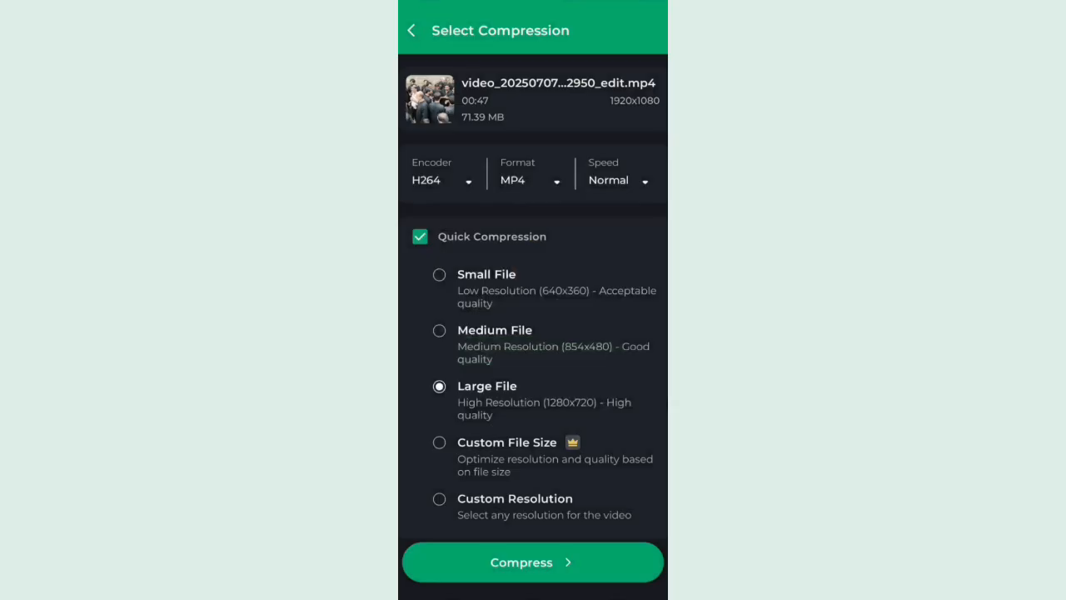
Step: Choose Custom Resolution and keep 854x480 as the output resolution
{"action": "left_click", "coordinate": [439, 498]}
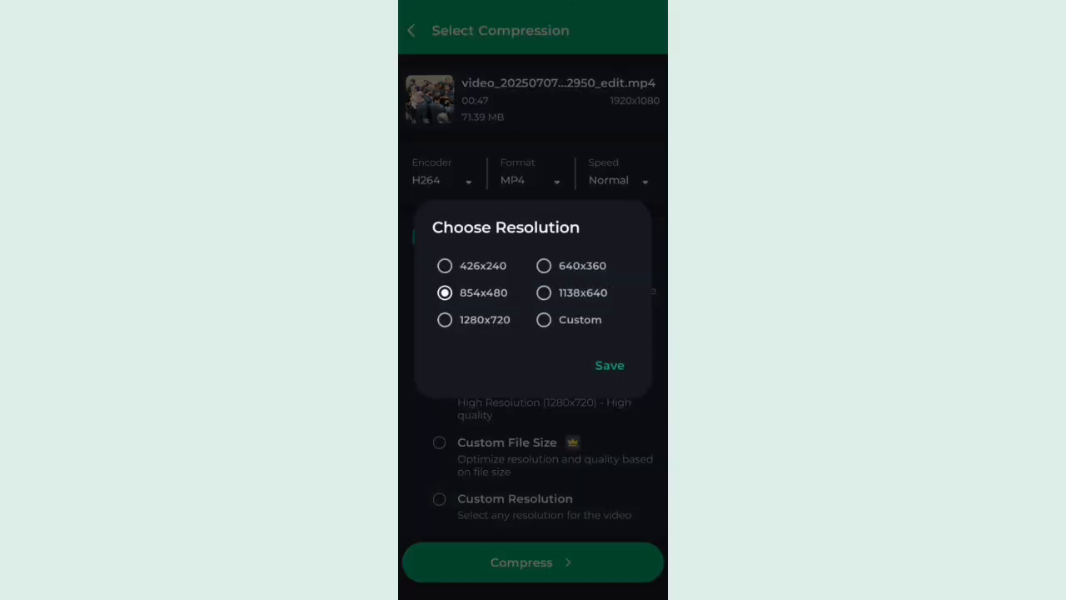
{"action": "left_click", "coordinate": [609, 365]}
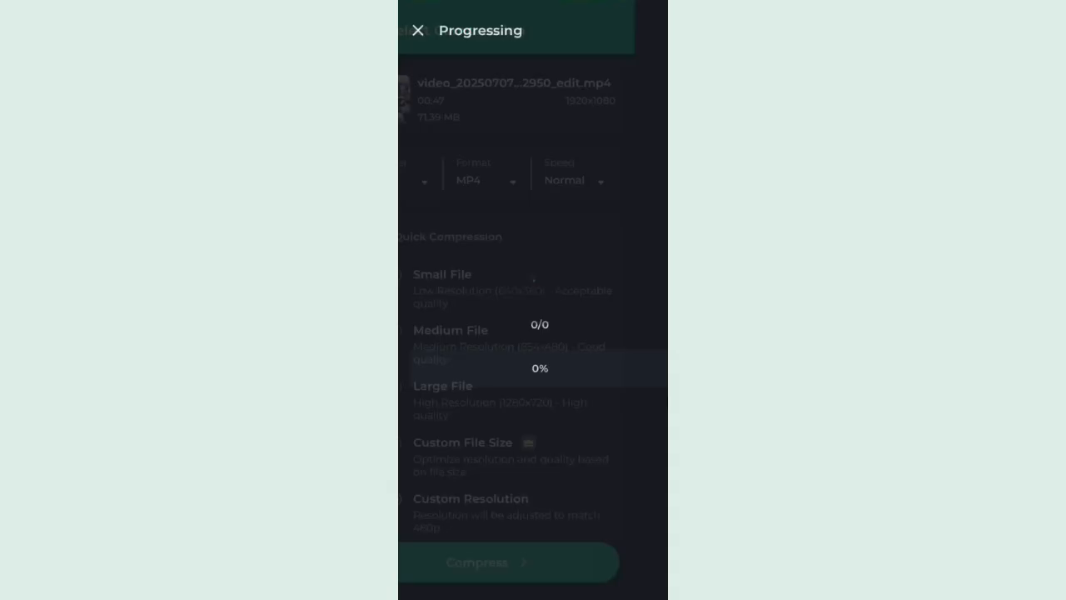
Step: Start the compression and let it run to a 14.86 MB 854x480 result
{"action": "left_click", "coordinate": [508, 562]}
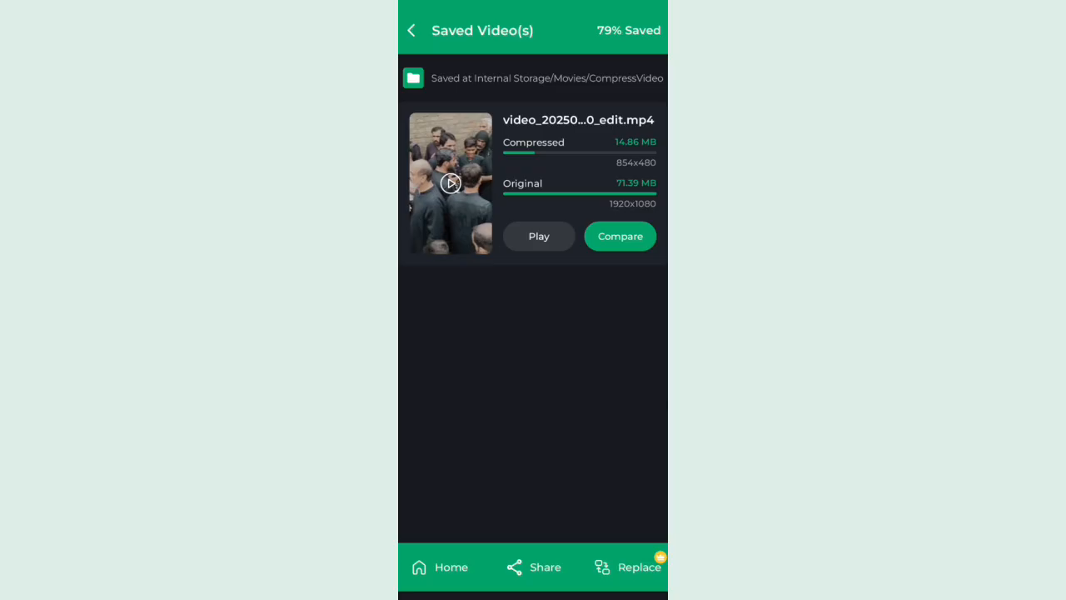
Step: Play the compressed 14.86 MB video from Edited Videos, then return home and begin a Trim + Compress job
{"action": "left_click", "coordinate": [411, 30]}
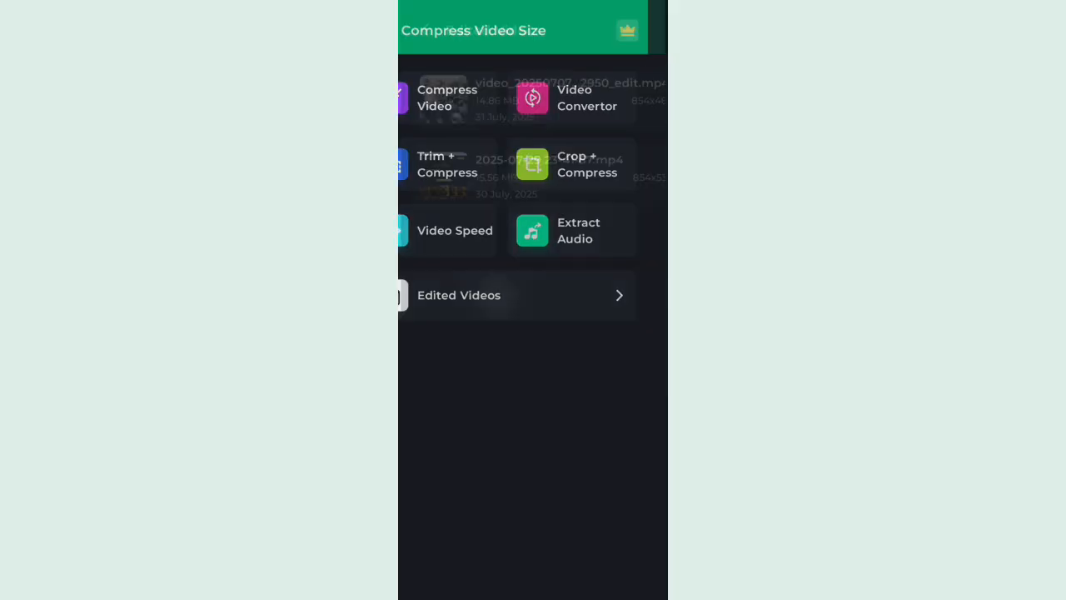
{"action": "left_click", "coordinate": [516, 294]}
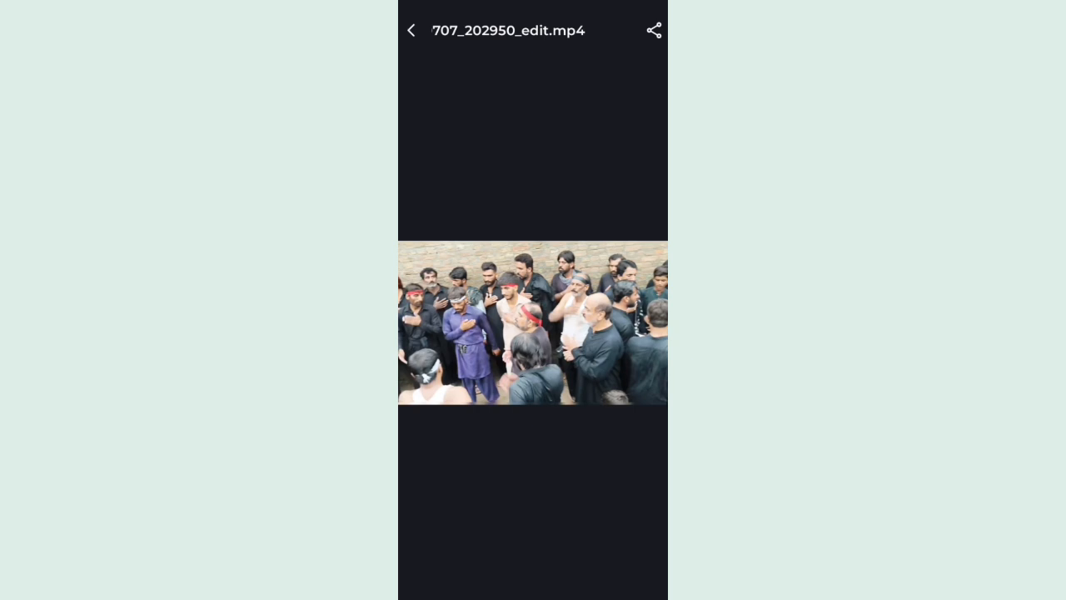
{"action": "left_click", "coordinate": [410, 31]}
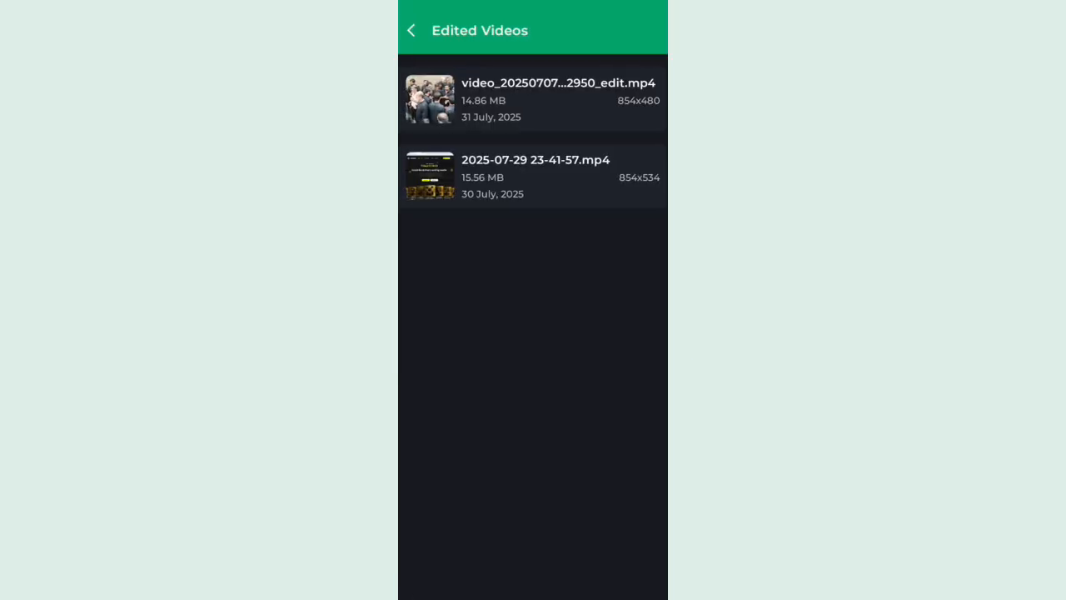
{"action": "left_click", "coordinate": [411, 30]}
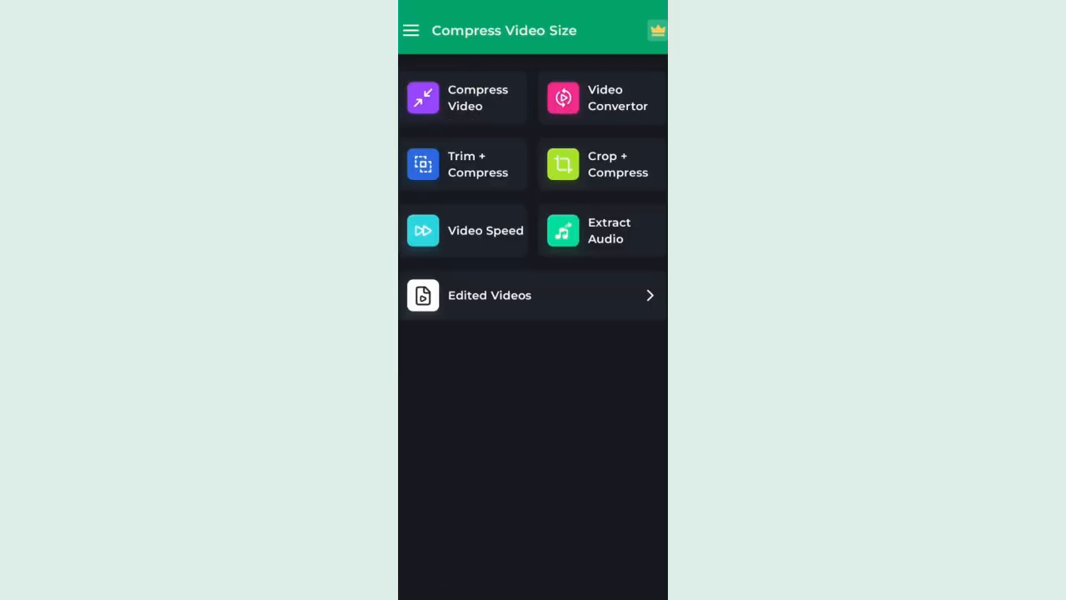
{"action": "left_click", "coordinate": [462, 98]}
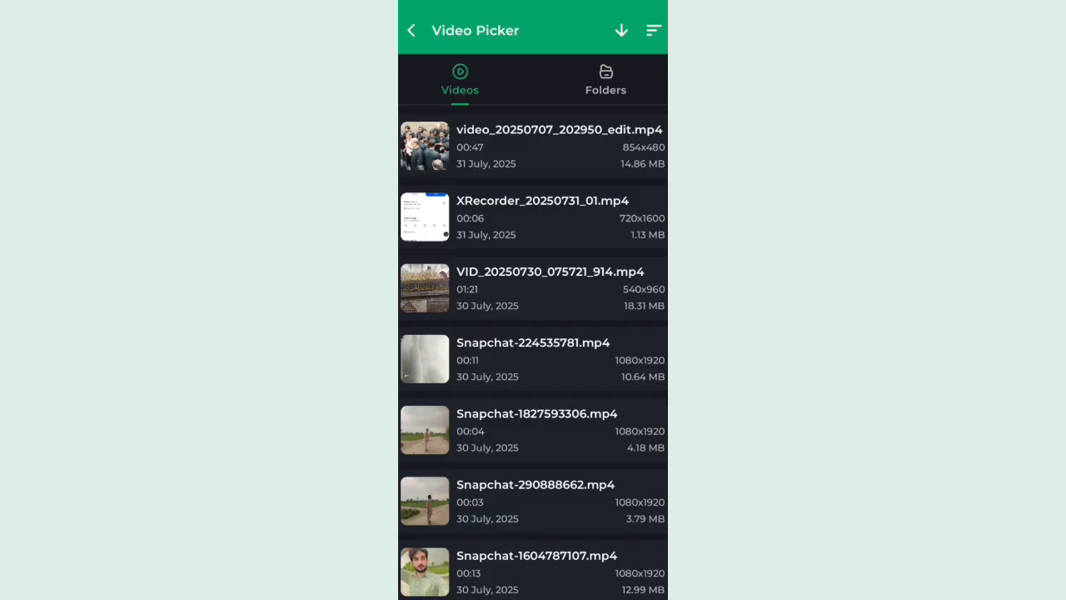
Step: Select the 854x480 compressed video, enable Quick Compression with Medium File, and start the trim-and-compress job
{"action": "left_click", "coordinate": [533, 146]}
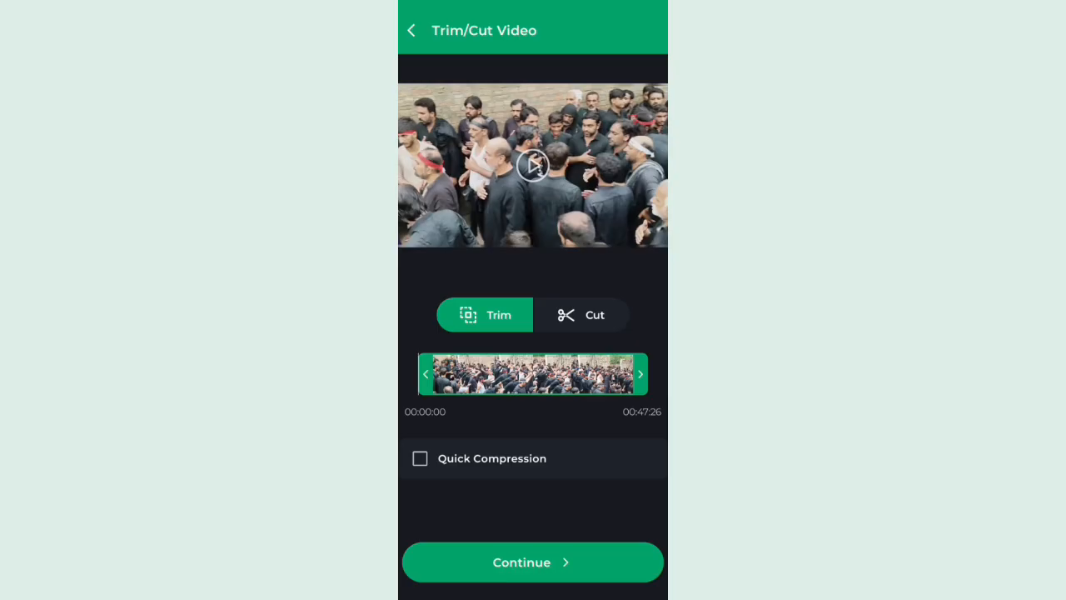
{"action": "left_click", "coordinate": [420, 458]}
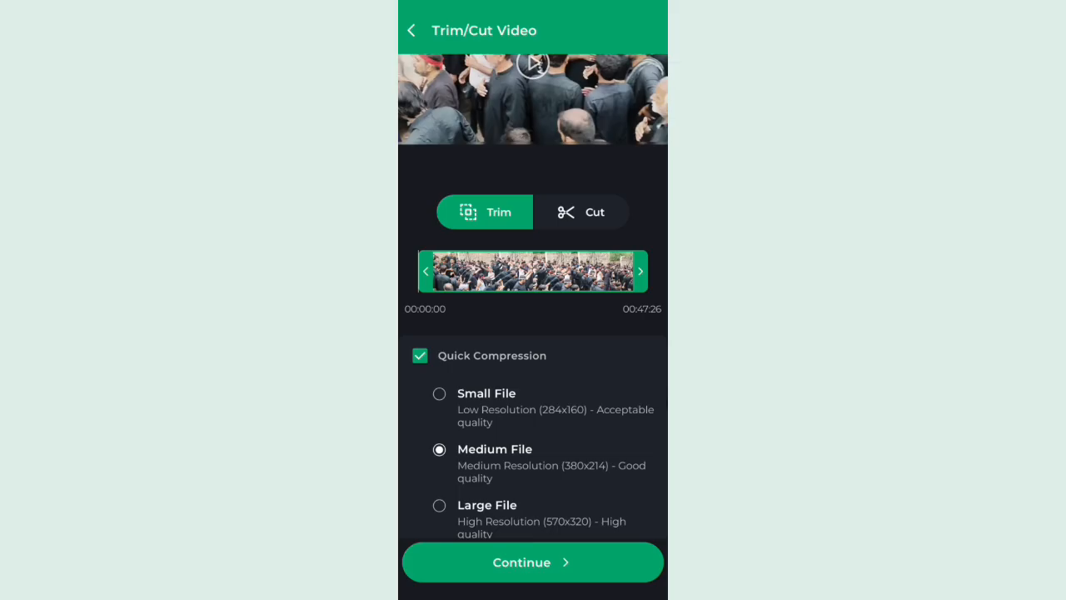
{"action": "left_click", "coordinate": [532, 561]}
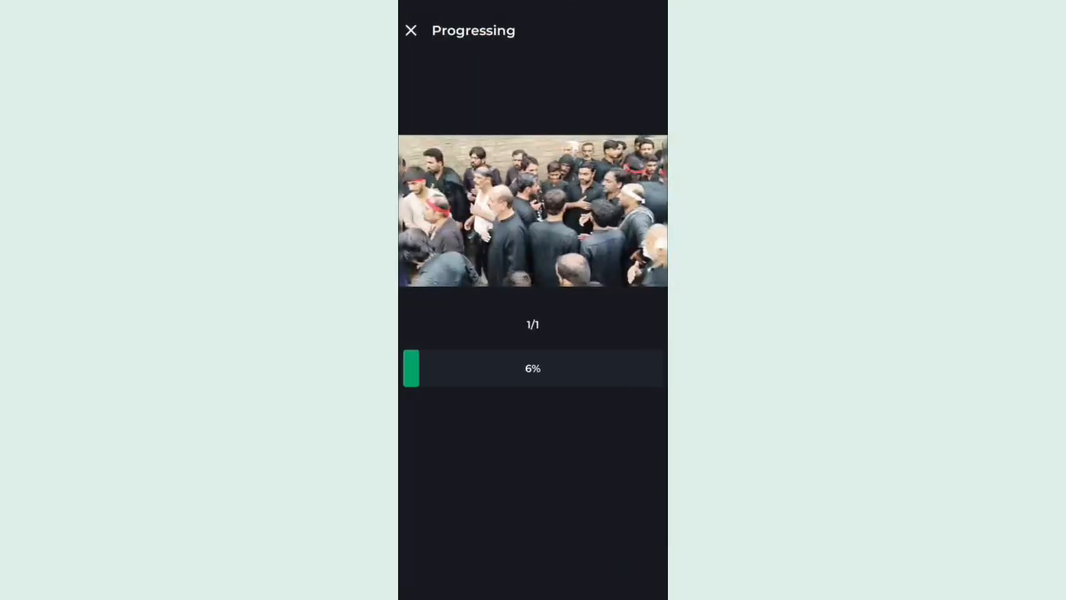